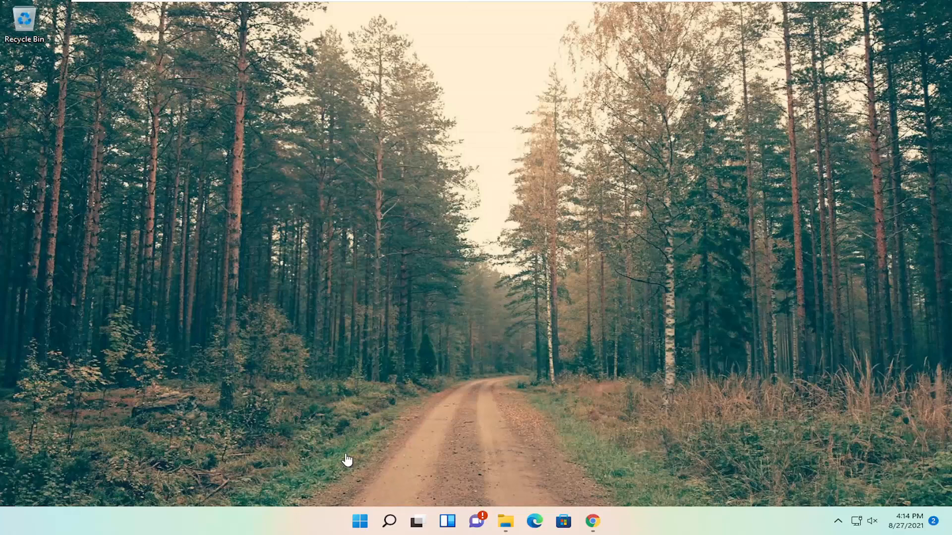
- Search Windows for 'device manager' and open Device Manager with Display adapters expanded
click(388, 522)
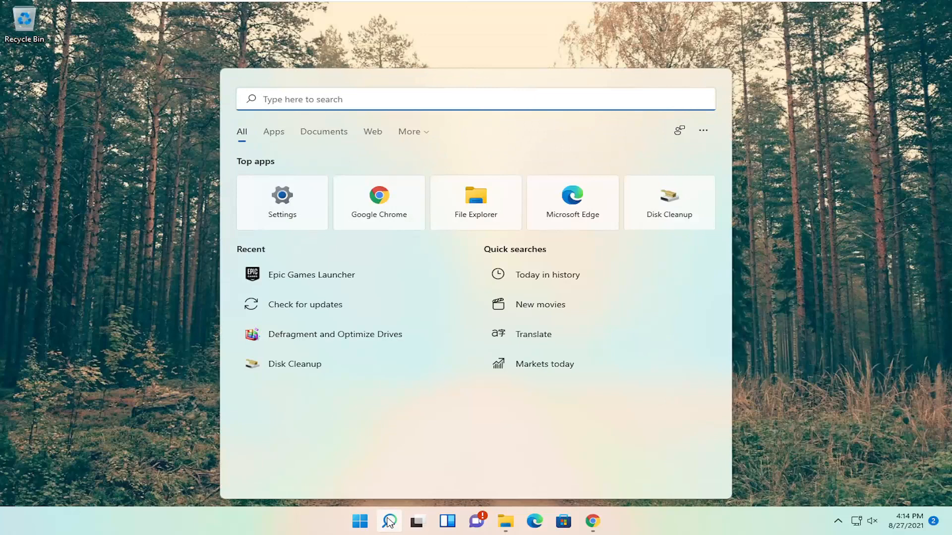
text(device manager)
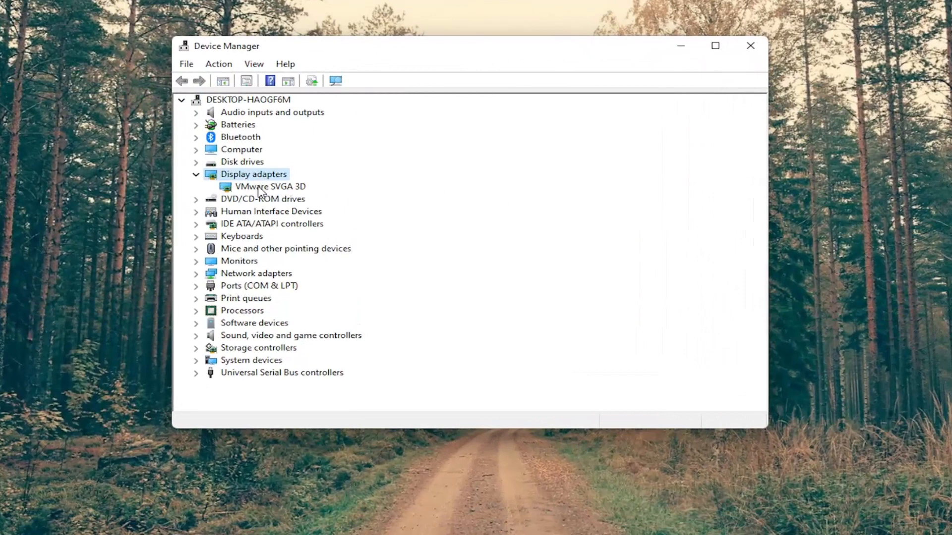
- Reinstall the VMware SVGA 3D driver by picking it from the list of compatible drivers
right_click(269, 187)
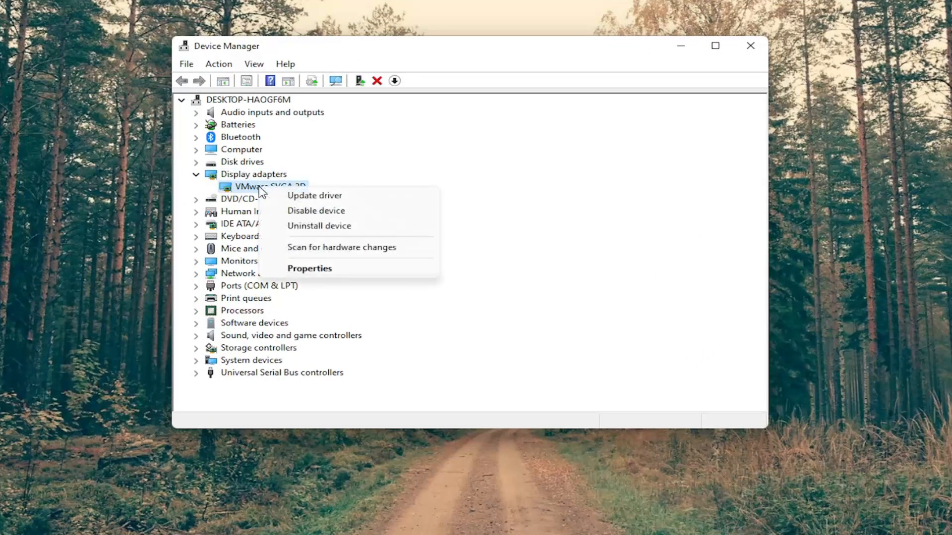
mouse_move(303, 199)
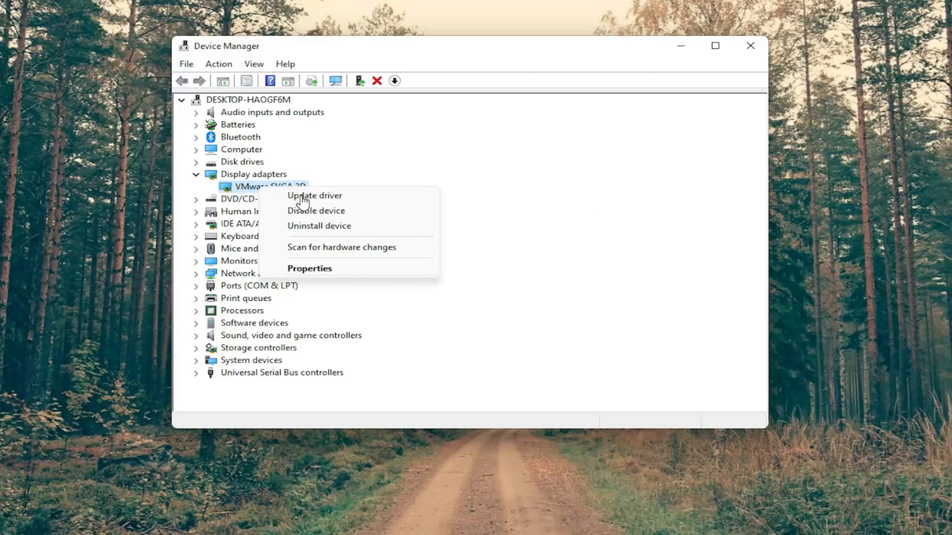
click(314, 195)
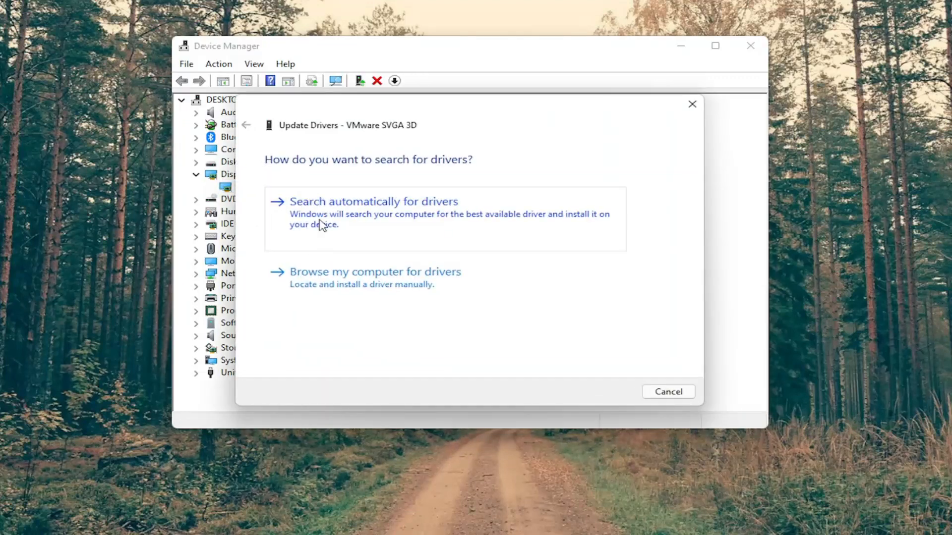
click(375, 272)
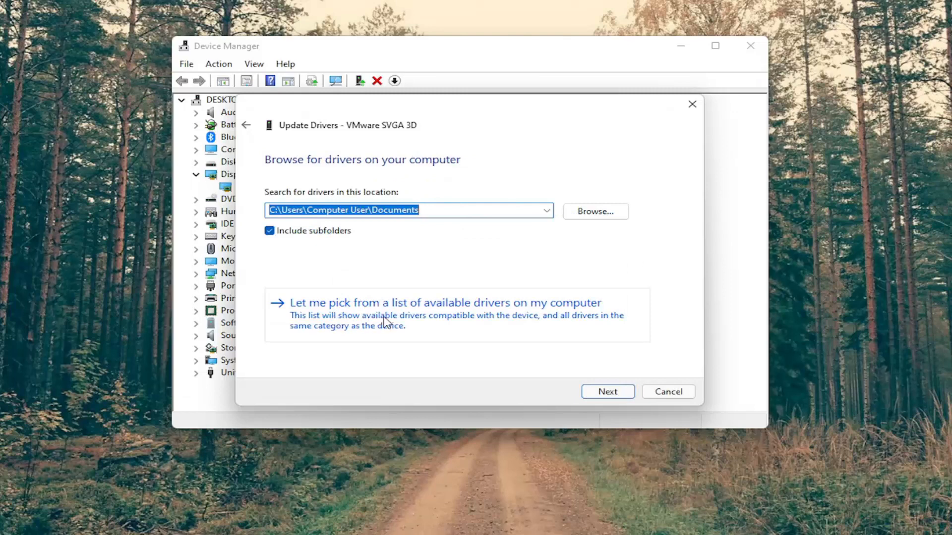
click(432, 302)
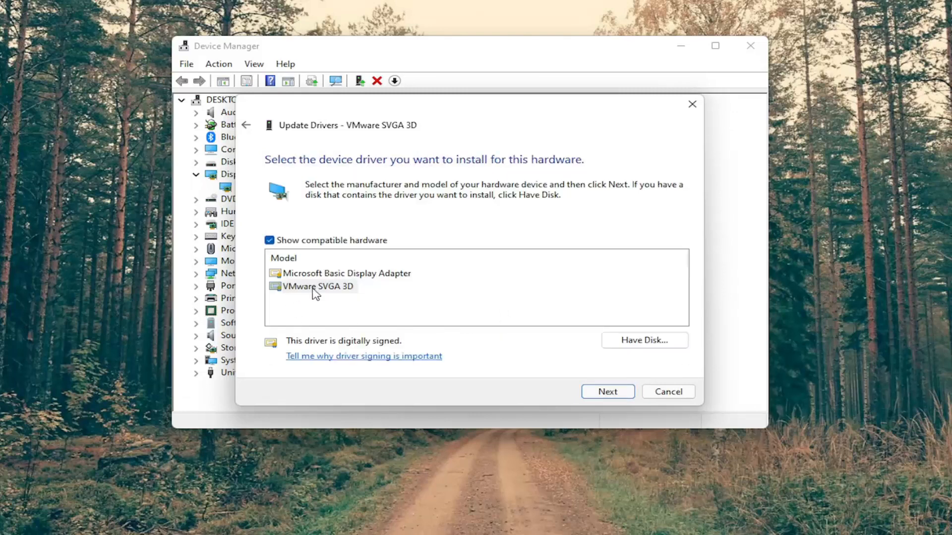
mouse_move(331, 296)
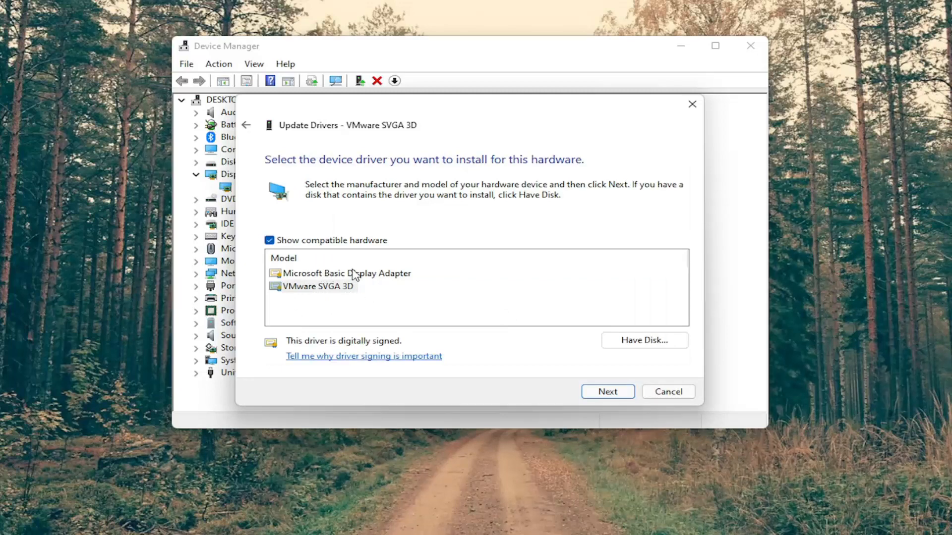
click(607, 392)
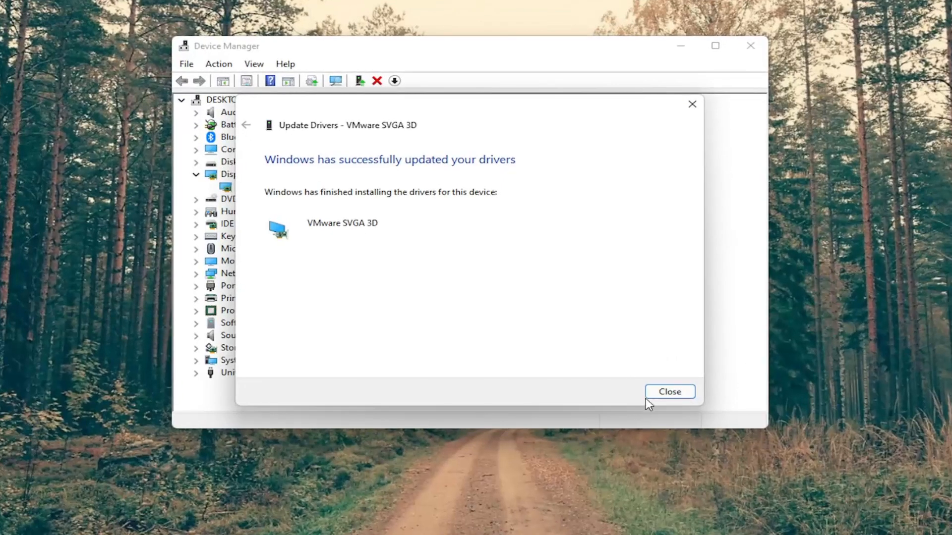
click(669, 392)
text(cmd)
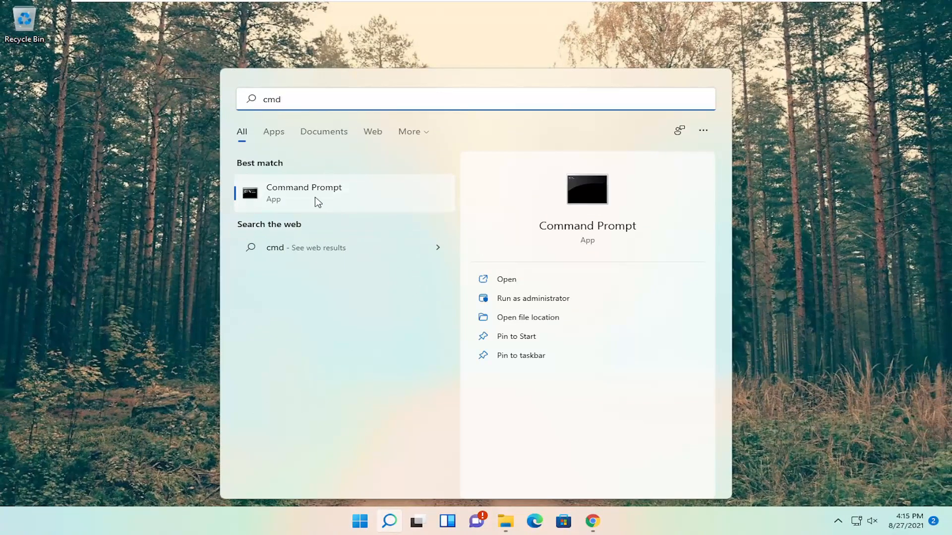
- Launch Command Prompt as administrator and approve the User Account Control prompt
right_click(303, 192)
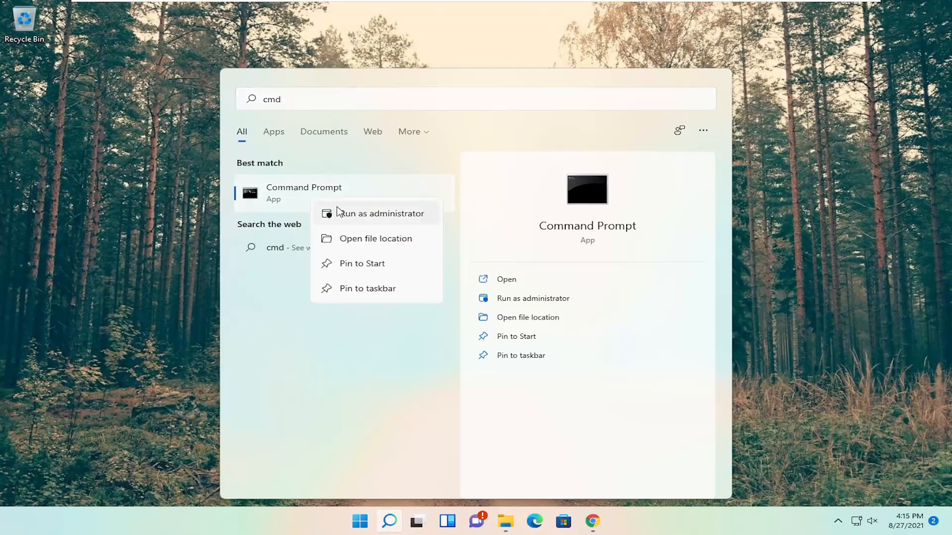
click(381, 213)
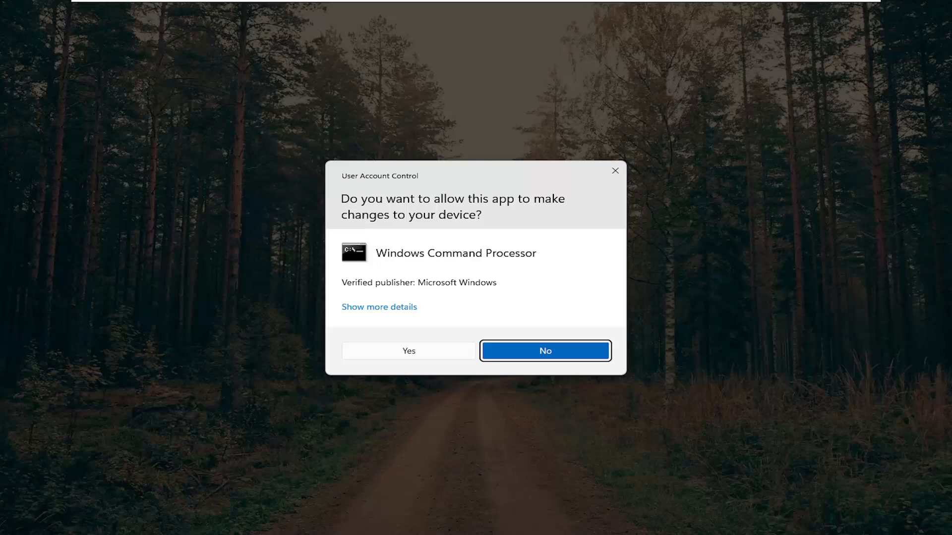
click(408, 351)
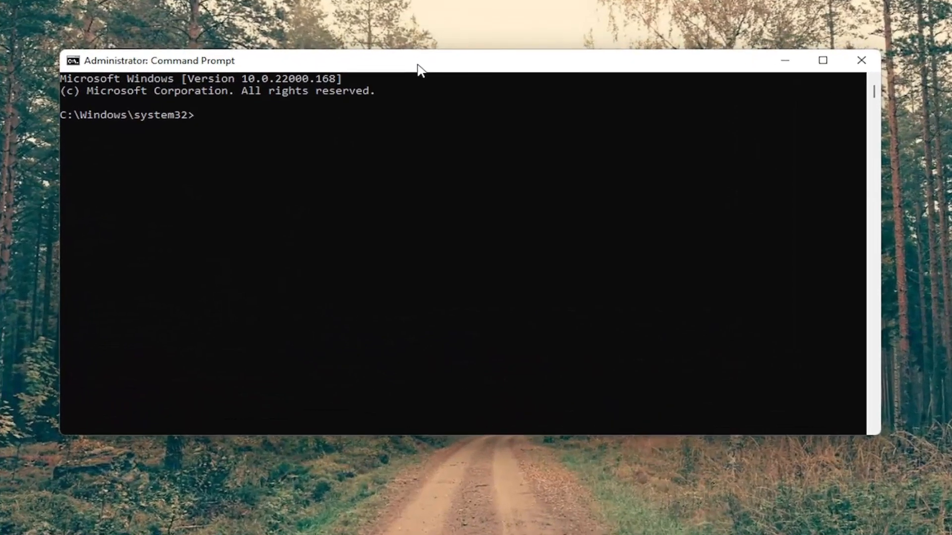
- Turn hibernation off with 'powercfg h off' in the elevated Command Prompt
text(powe)
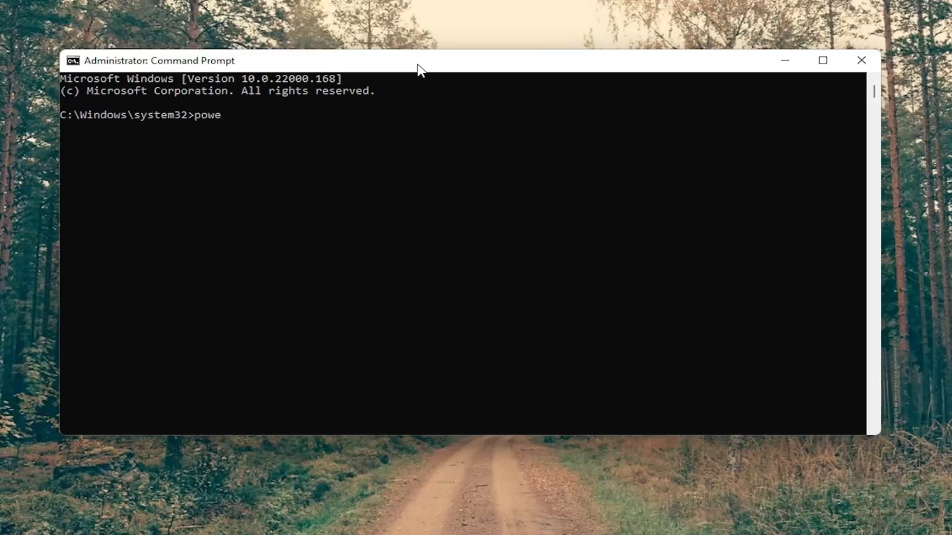
text(rcfg -)
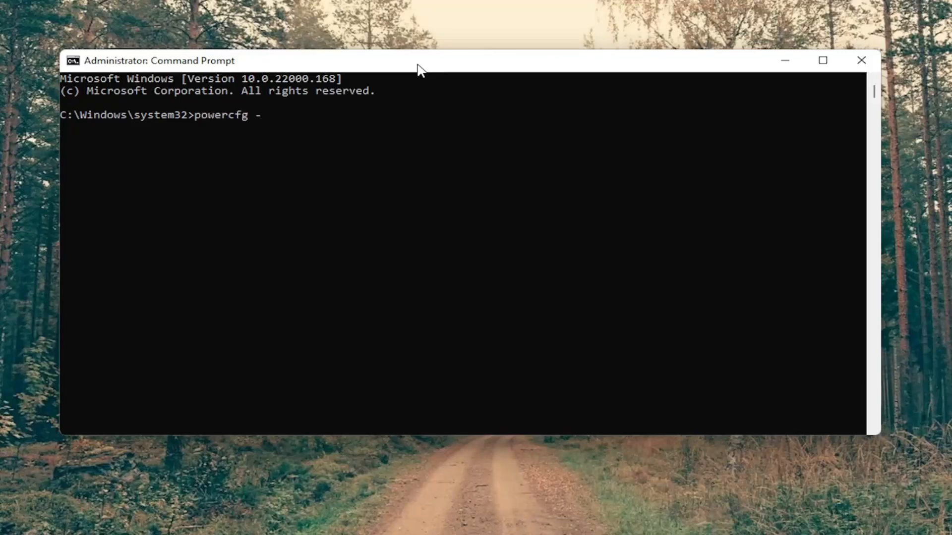
text(h off)
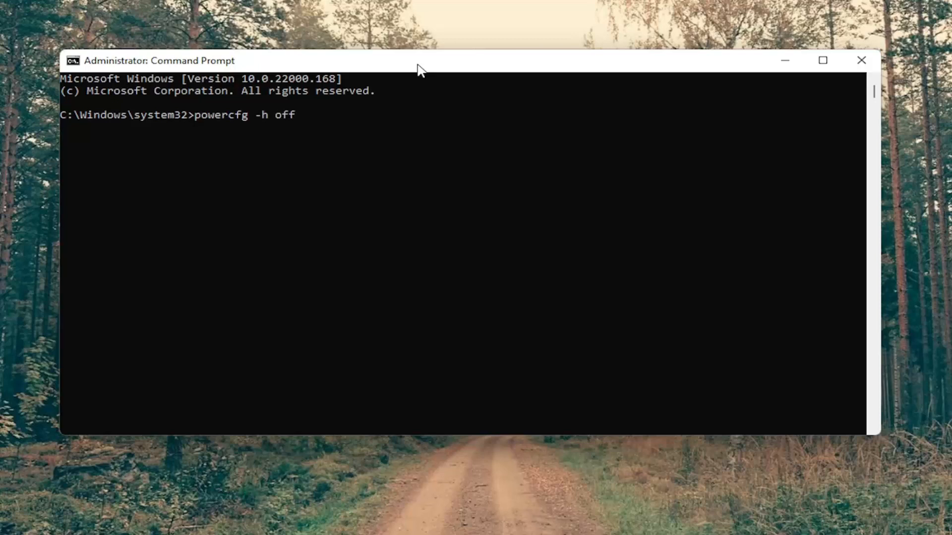
mouse_move(206, 142)
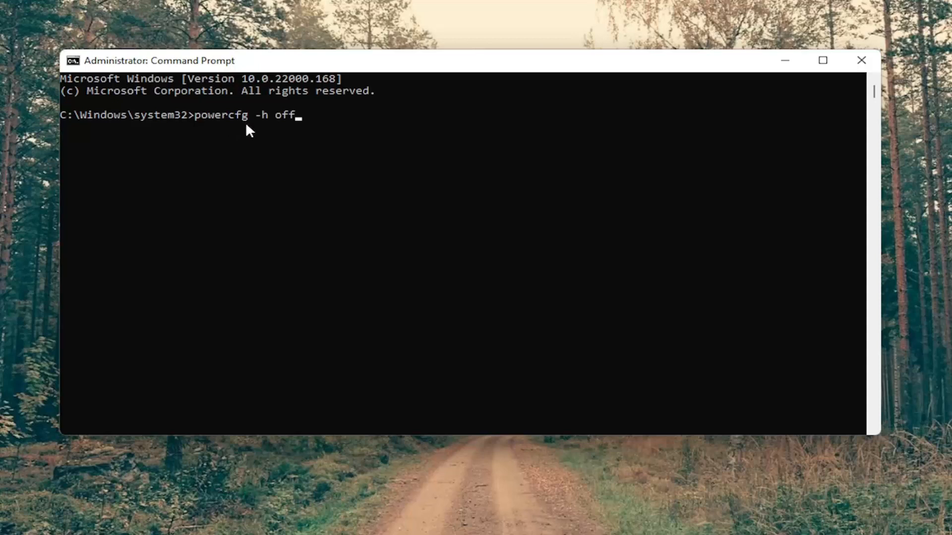
mouse_move(272, 130)
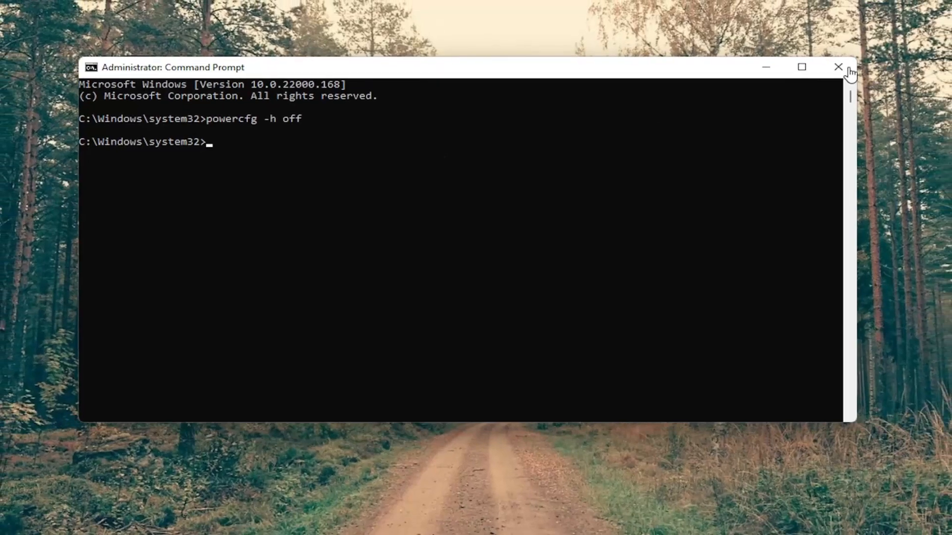
click(838, 66)
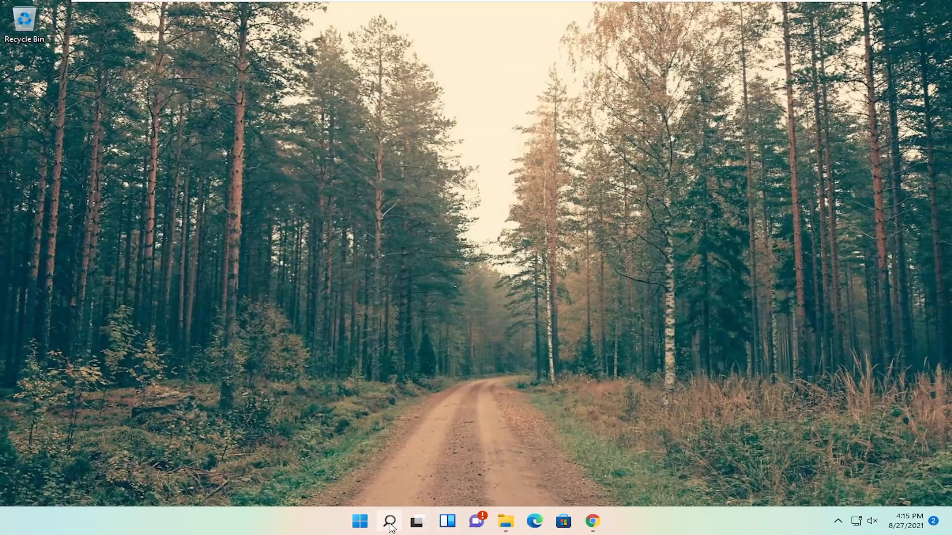
- Search Windows for 'control' and open Control Panel from the results
click(389, 522)
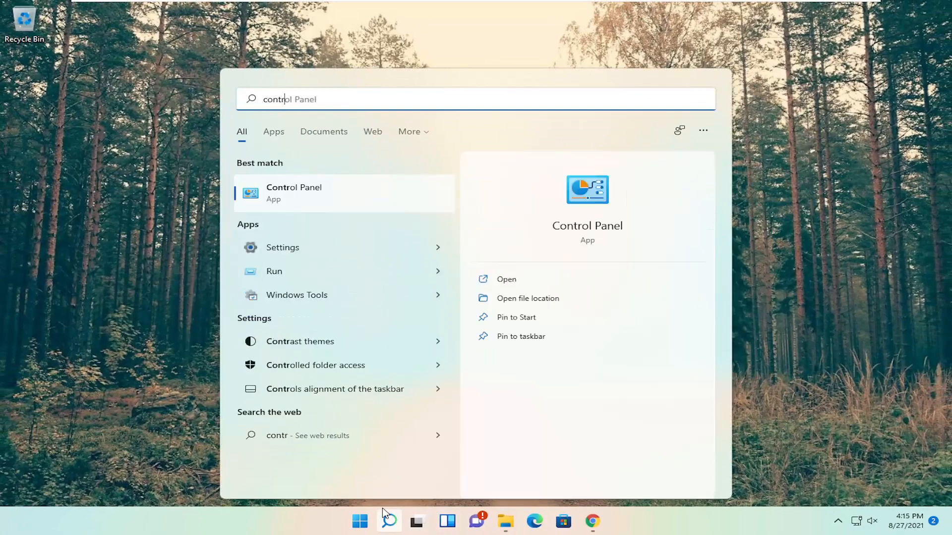
text(ol)
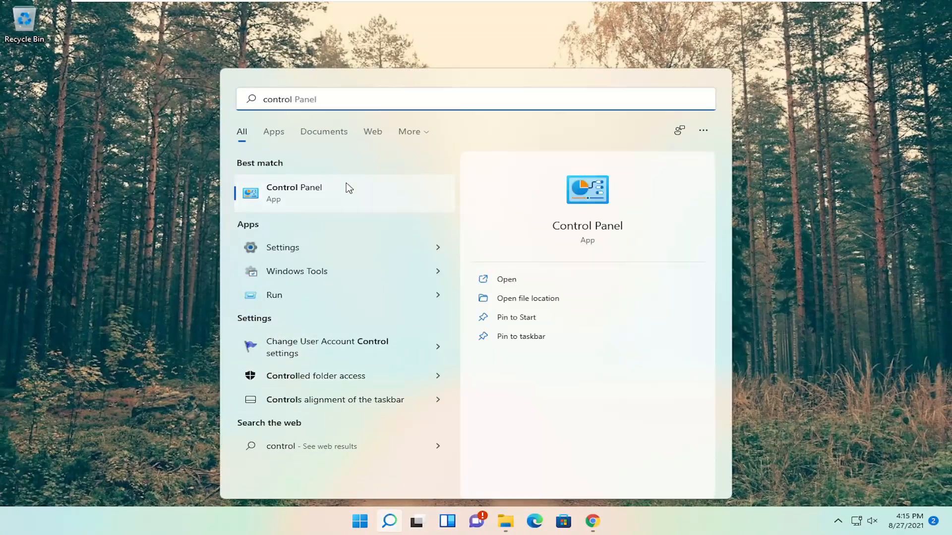
click(293, 193)
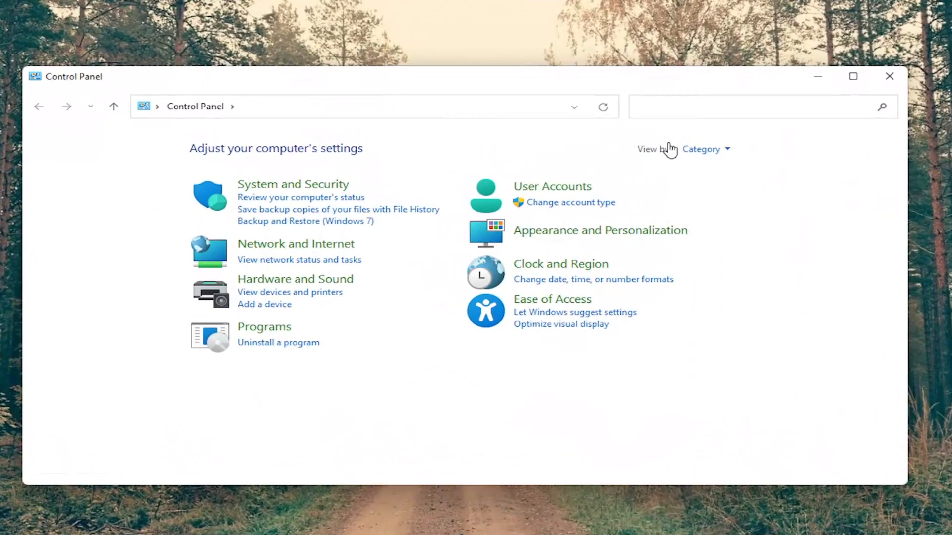
- View Control Panel by large icons and reach the Balanced plan's advanced power settings via Power Options
click(704, 148)
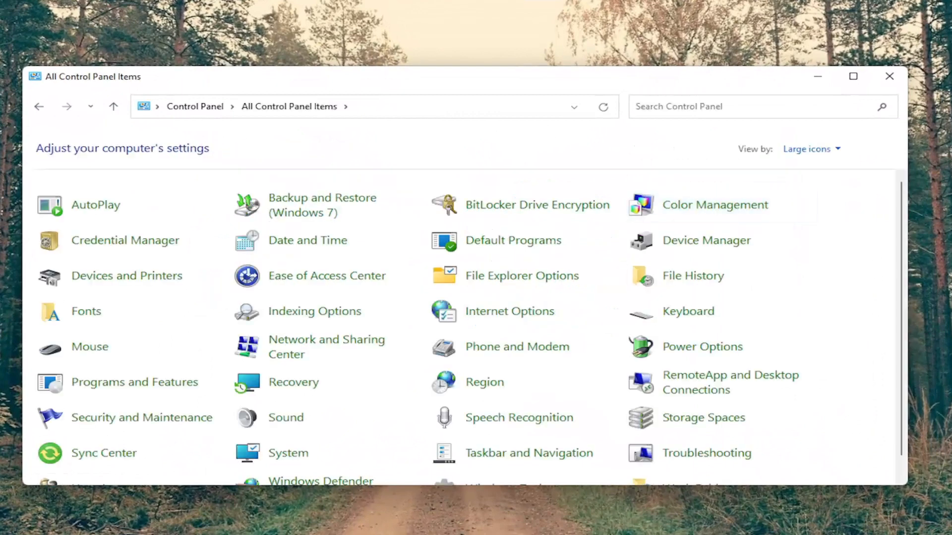
mouse_move(737, 348)
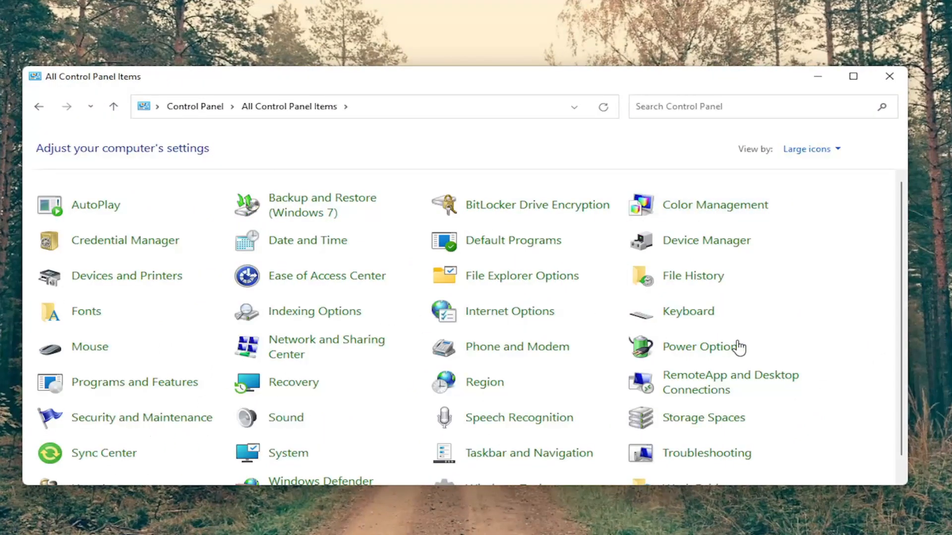
click(694, 347)
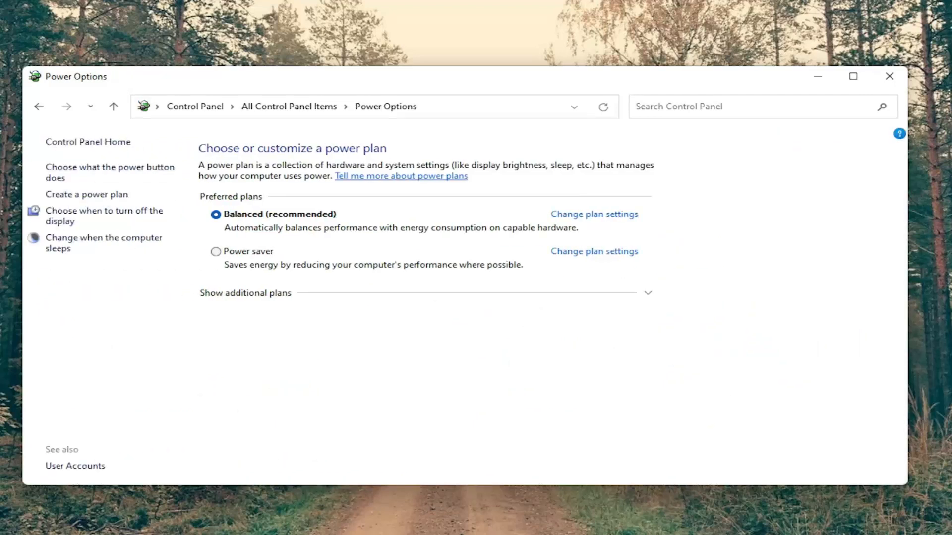
mouse_move(357, 423)
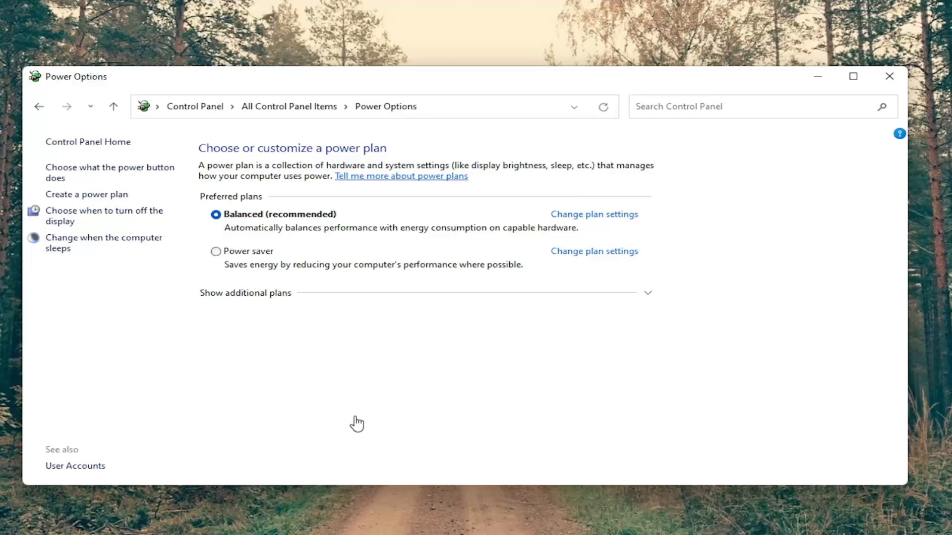
click(594, 214)
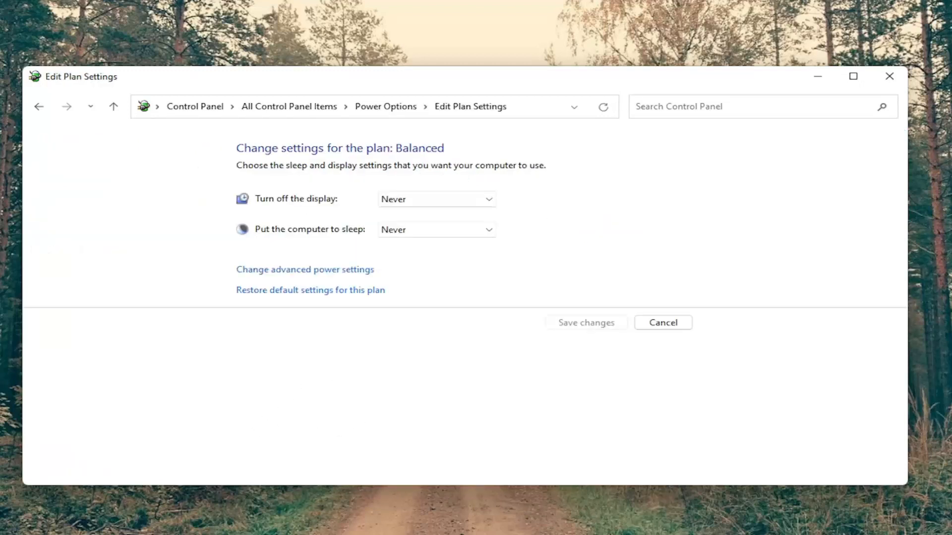
mouse_move(320, 280)
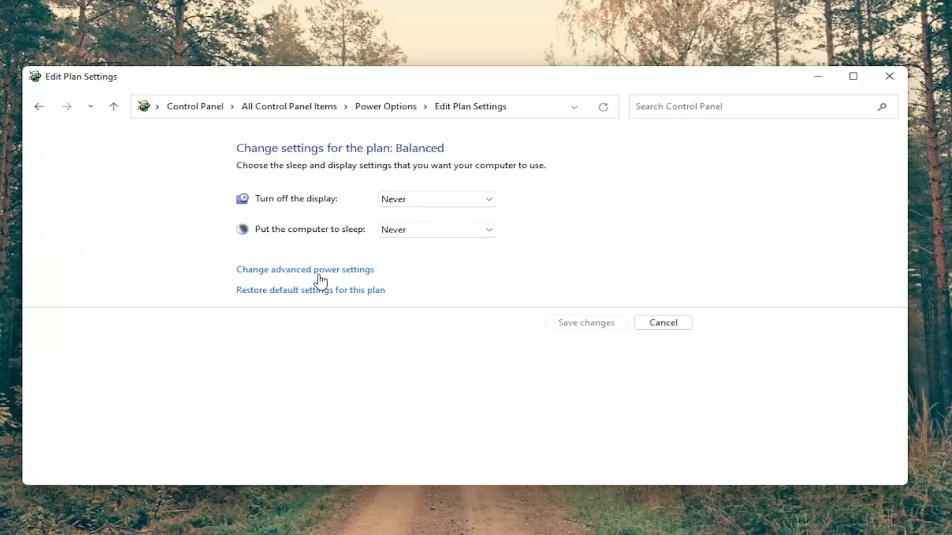
mouse_move(278, 284)
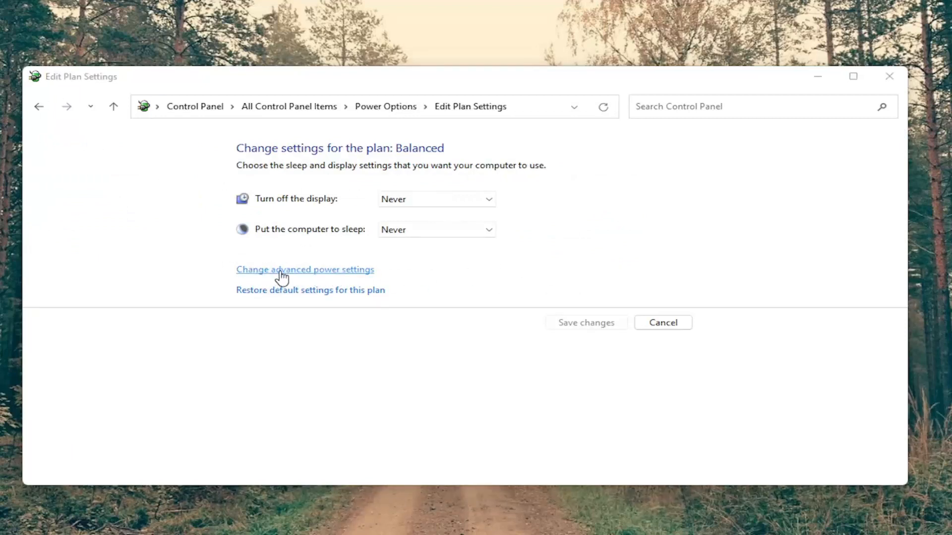
click(304, 269)
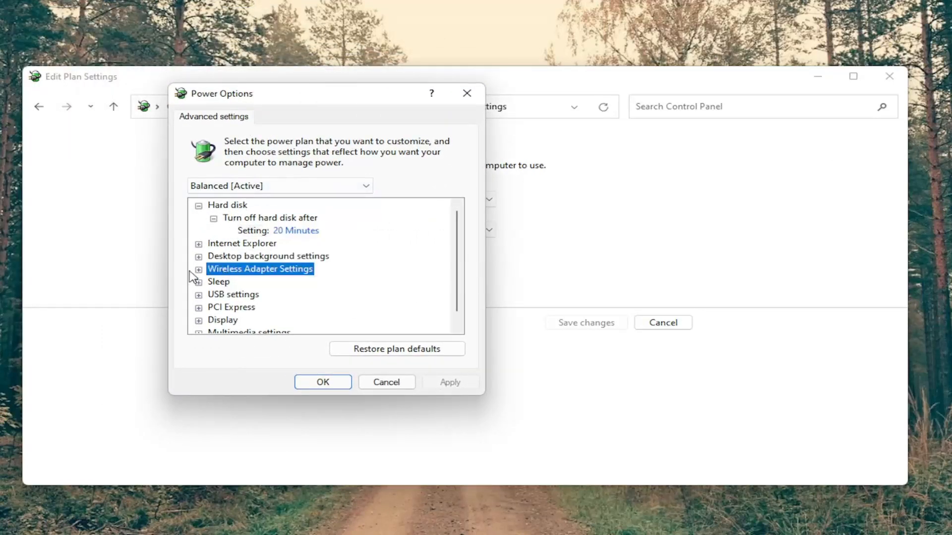
- Set Wireless Adapter Settings > Power Saving Mode to Maximum Performance in the Balanced plan
click(198, 268)
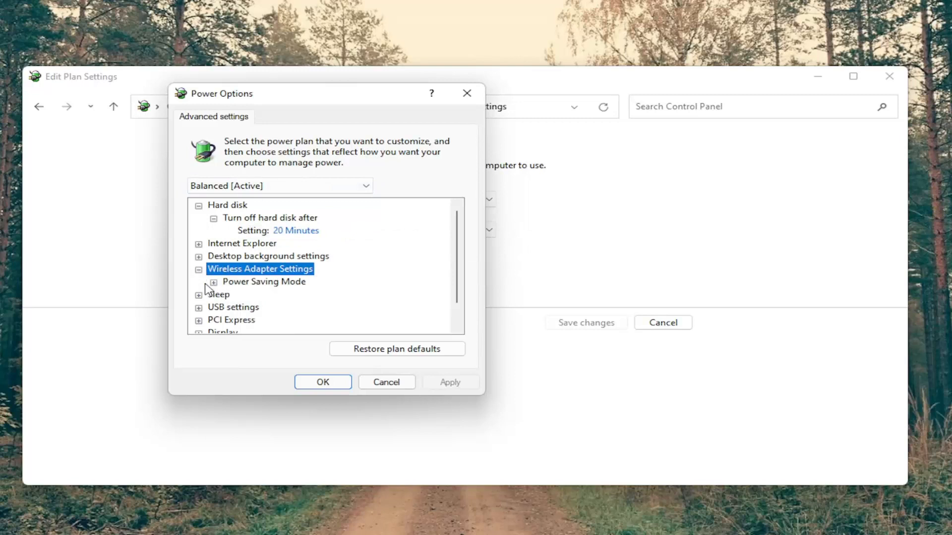
click(213, 282)
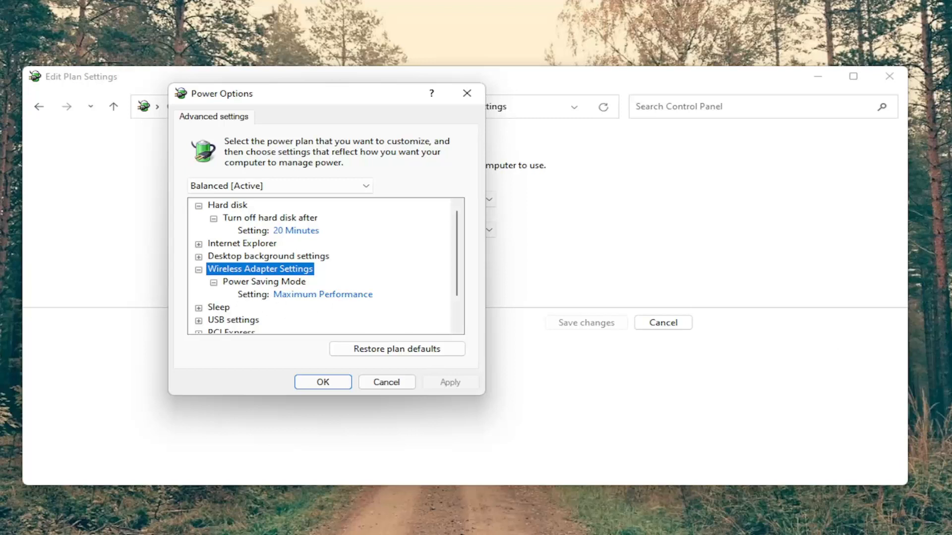
mouse_move(252, 298)
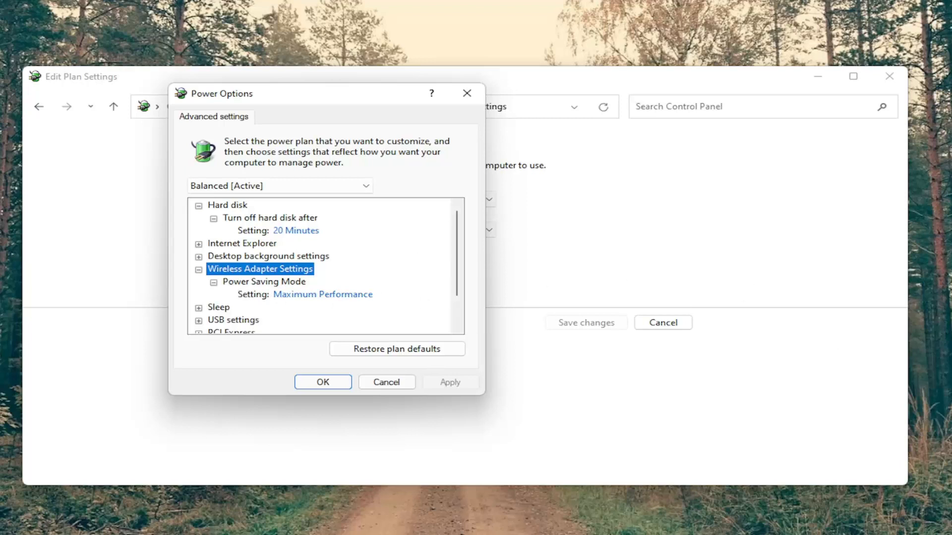
click(323, 294)
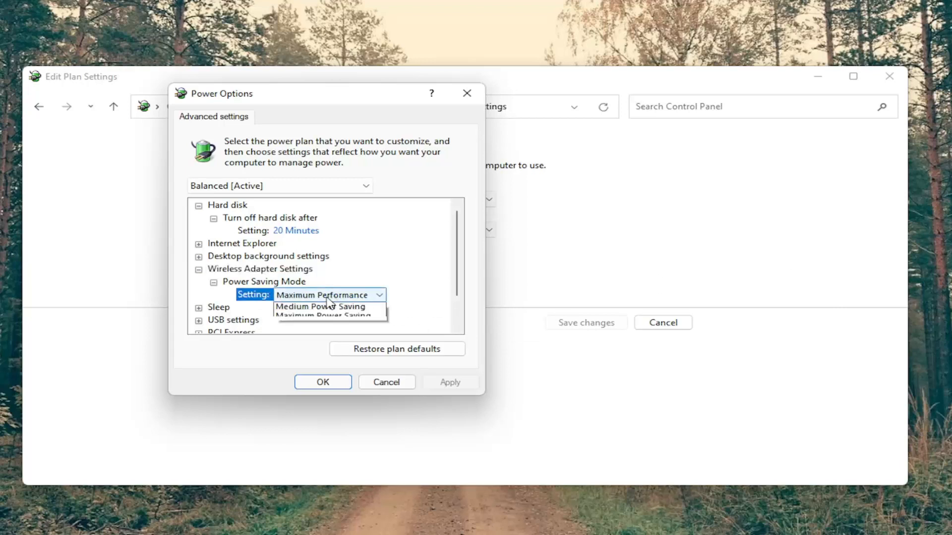
click(325, 295)
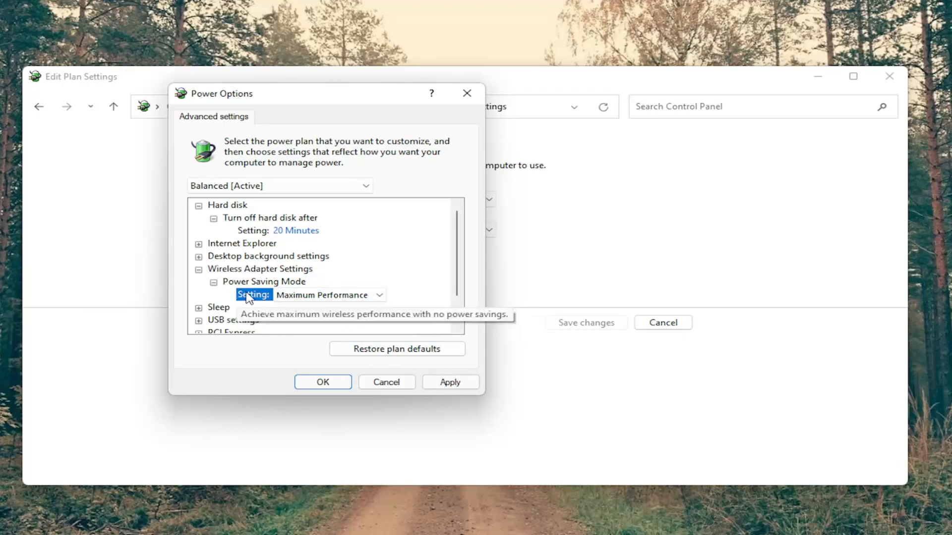
mouse_move(242, 307)
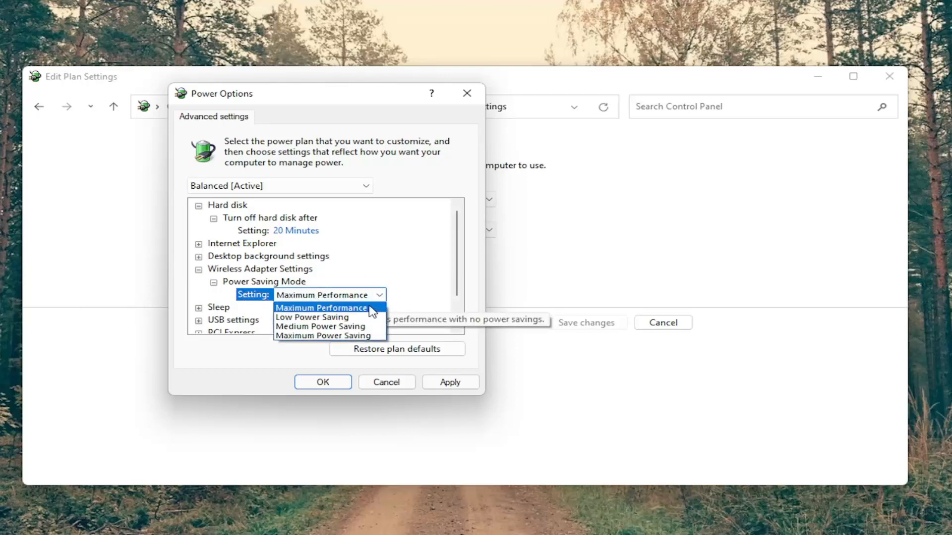
click(321, 307)
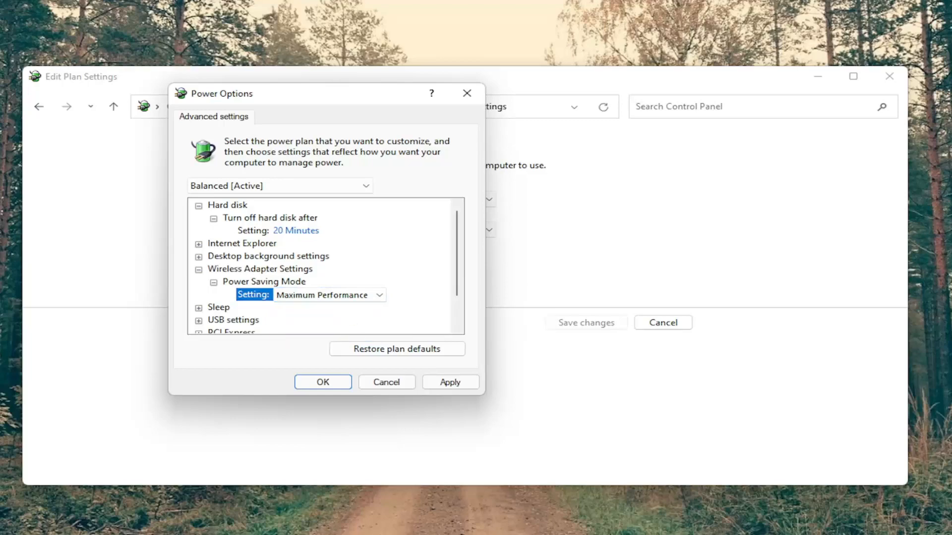